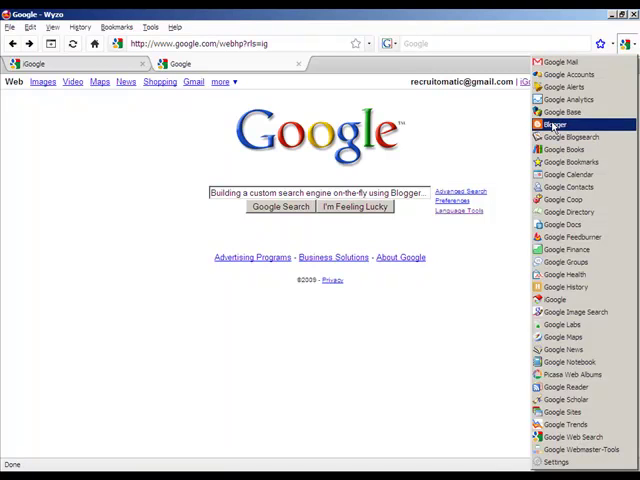
# Step: Open Blogger from Google's services menu and start creating a new blog
pyautogui.click(559, 124)
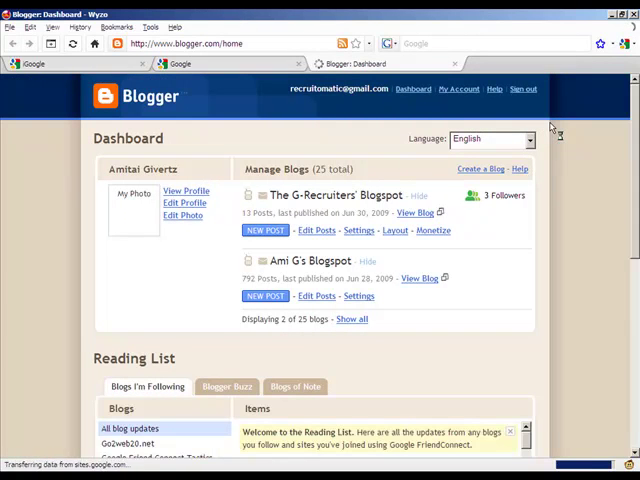
pyautogui.click(479, 169)
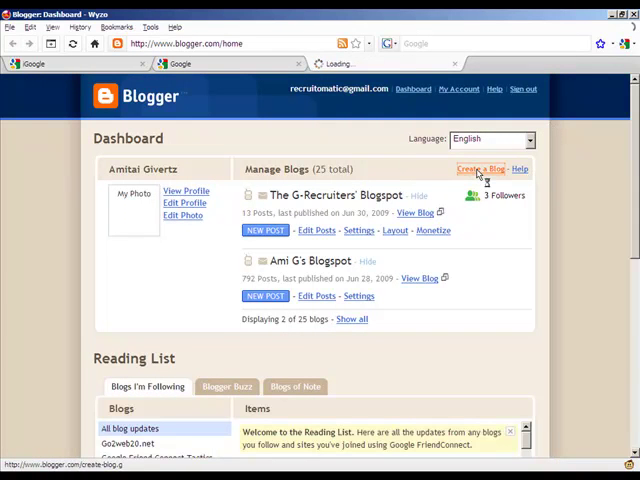
pyautogui.click(480, 168)
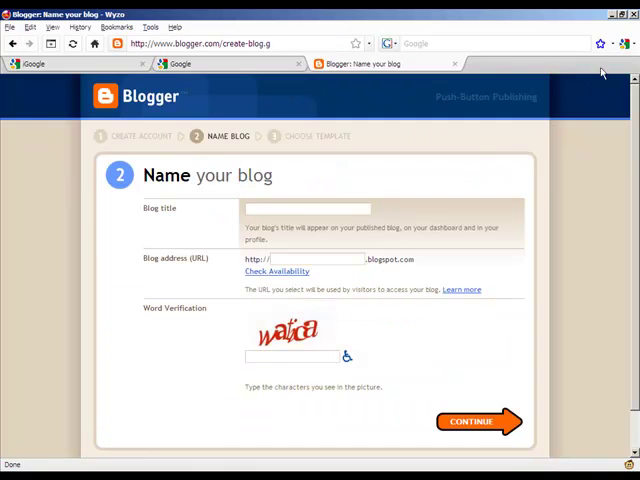
# Step: Start entering the new blog's title, 'Vertical Intelligence [People on the Move]'
pyautogui.click(600, 43)
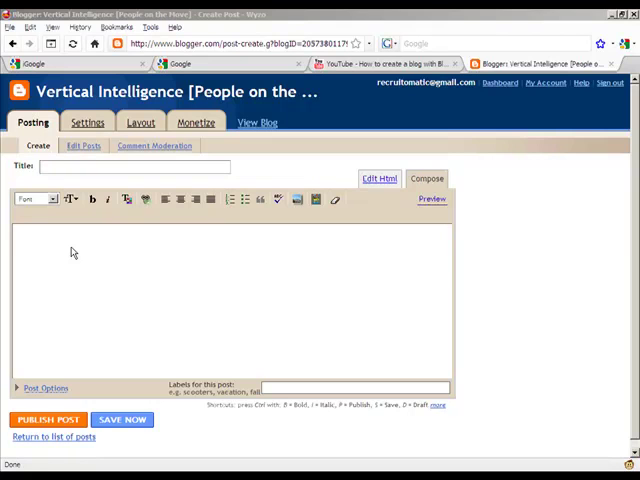
pyautogui.moveTo(196, 99)
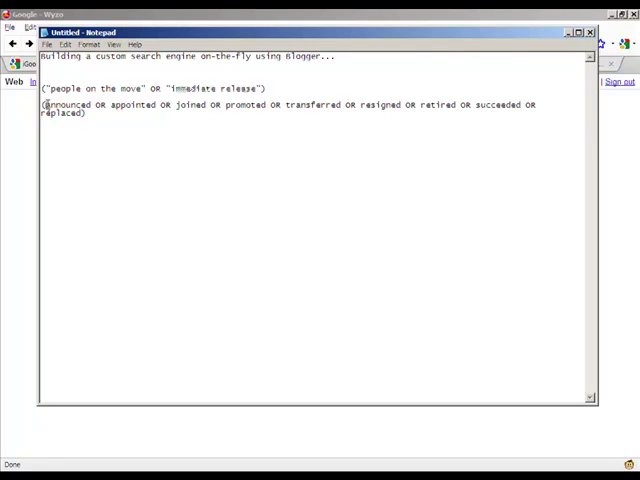
# Step: Join the two people-on-the-move query parts in Notepad and select the whole query
pyautogui.doubleClick(125, 105)
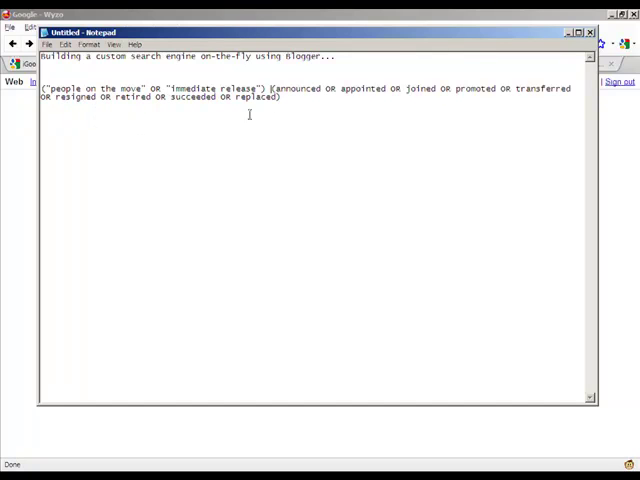
pyautogui.press('ctrl+a')
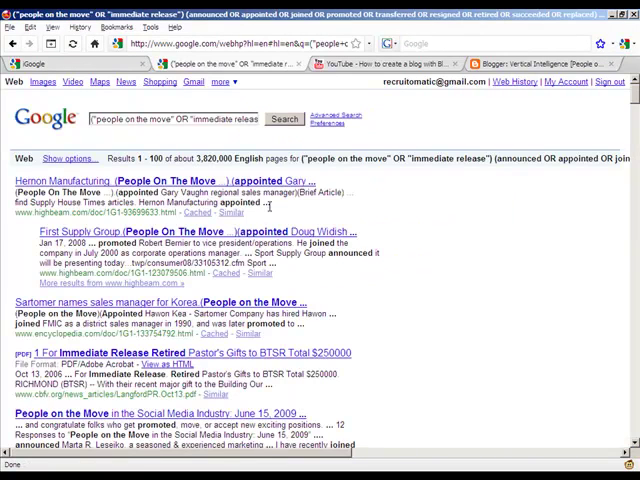
# Step: Scroll down through the 100 Google results to select them all for copying
pyautogui.scroll(-3)
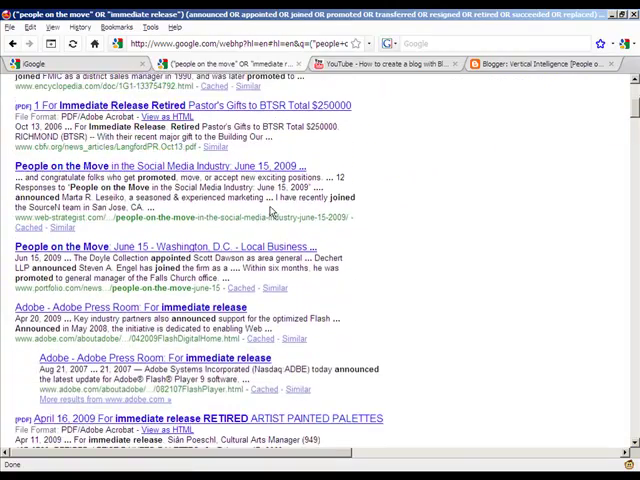
pyautogui.scroll(-3)
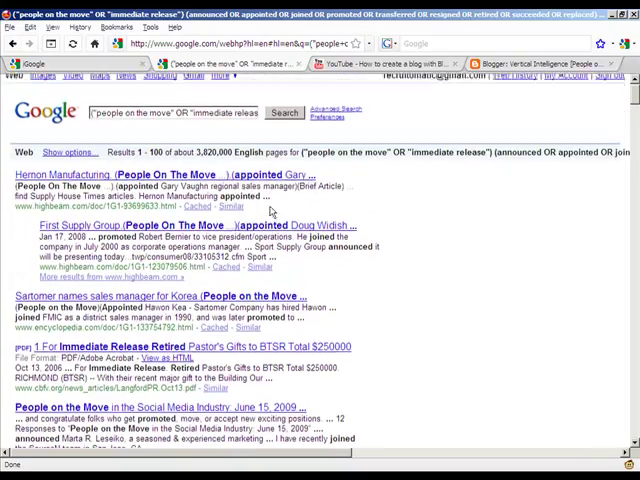
pyautogui.scroll(3)
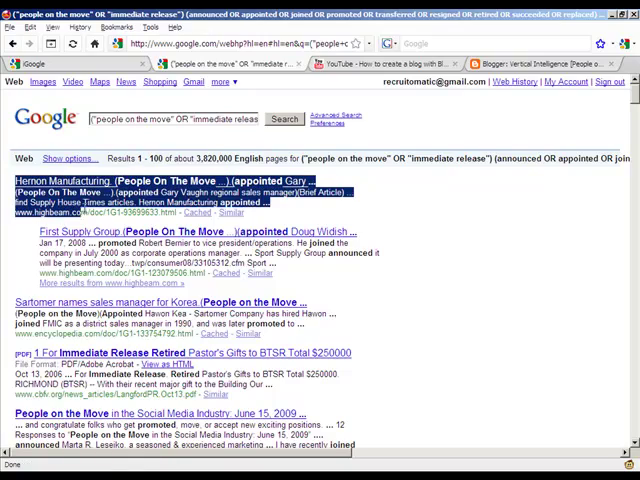
pyautogui.scroll(-3)
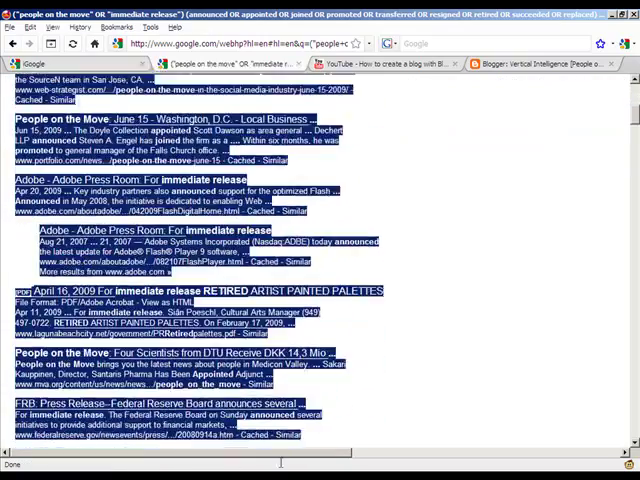
pyautogui.scroll(-3)
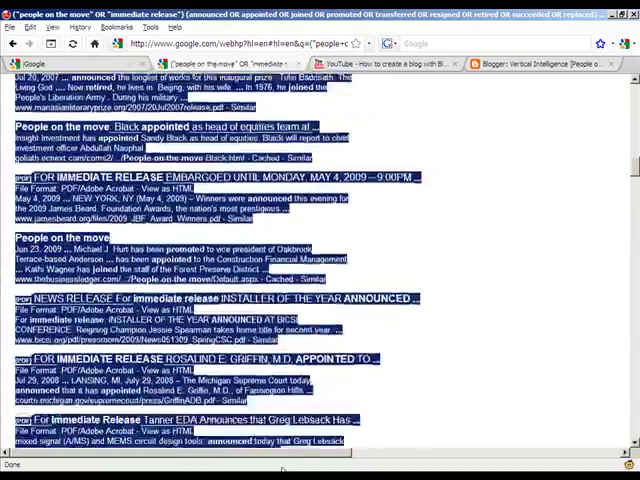
pyautogui.scroll(-3)
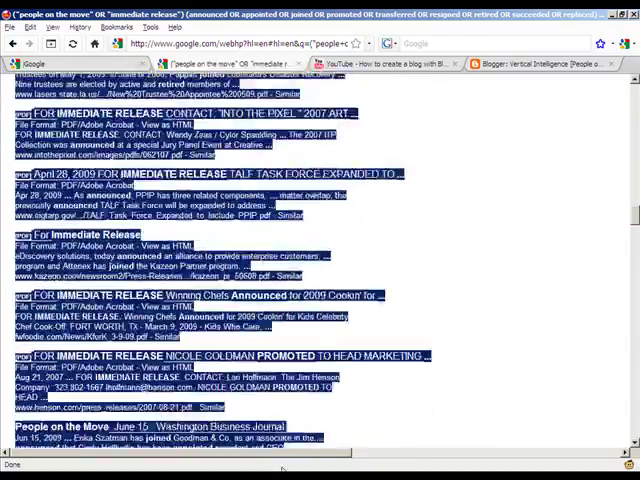
pyautogui.scroll(-3)
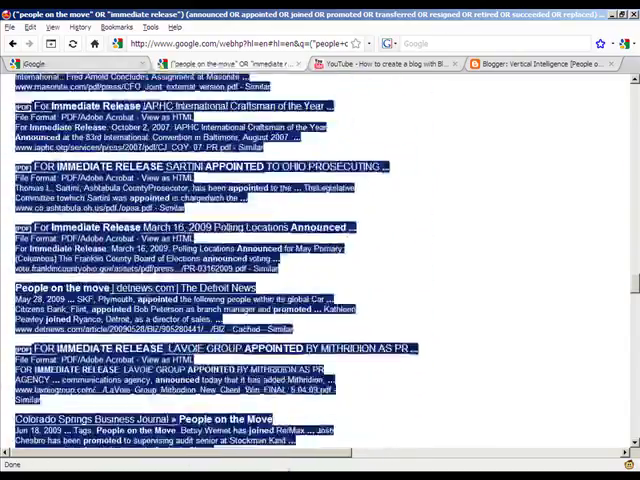
pyautogui.scroll(-3)
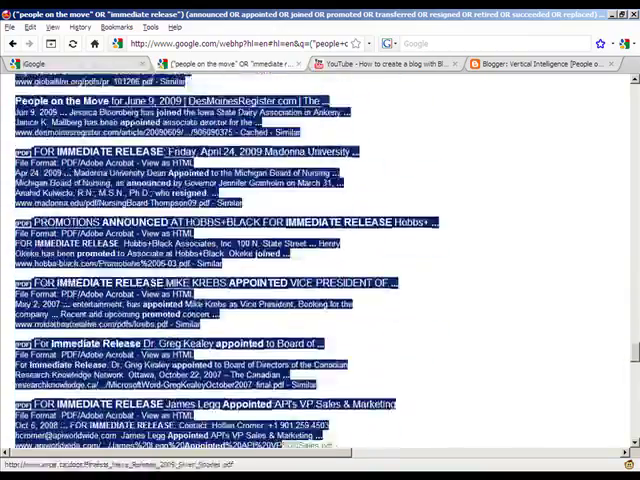
pyautogui.scroll(-3)
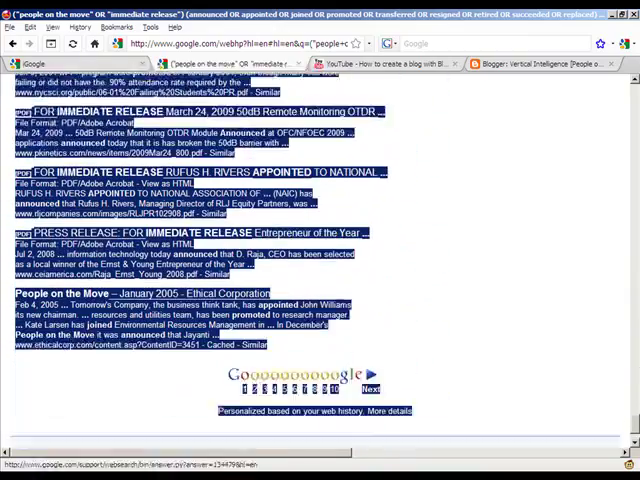
pyautogui.scroll(-3)
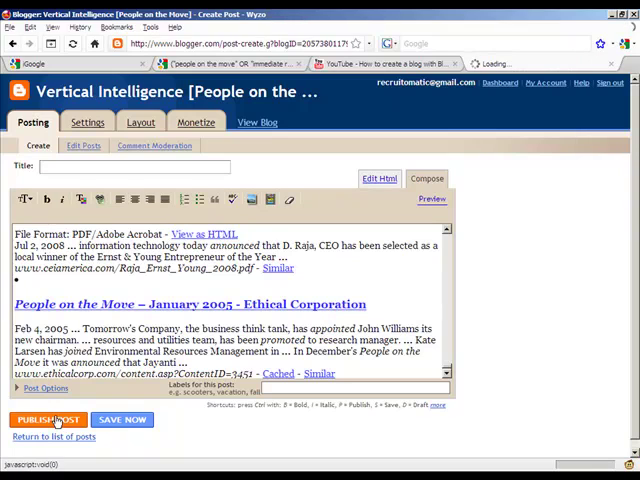
# Step: Publish the new post holding the pasted Google search results
pyautogui.click(47, 419)
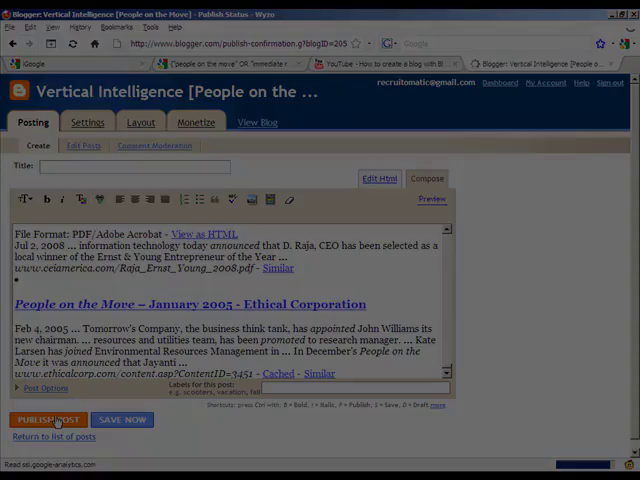
pyautogui.click(48, 419)
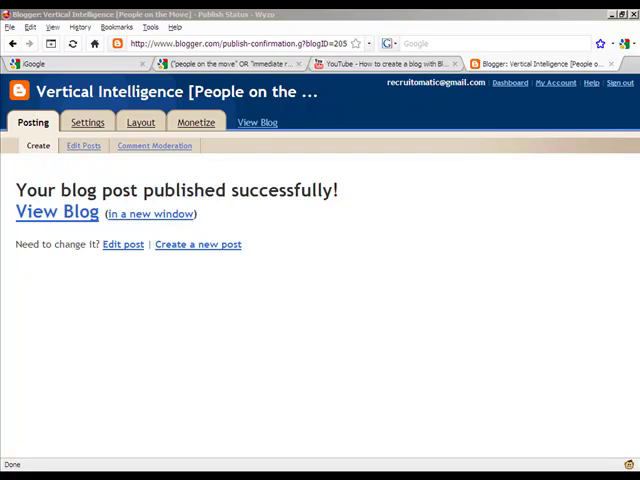
# Step: Open the blog's Layout page and delete the Followers gadget
pyautogui.click(140, 122)
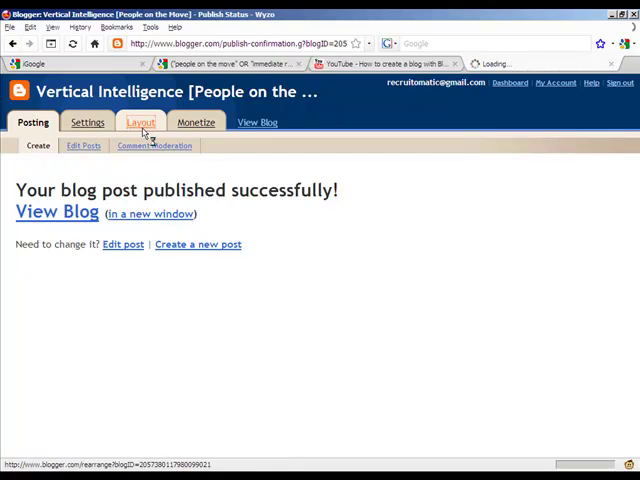
pyautogui.click(140, 122)
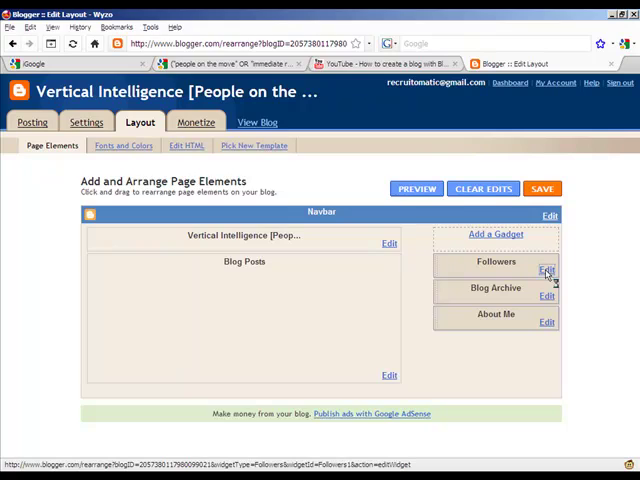
pyautogui.click(546, 270)
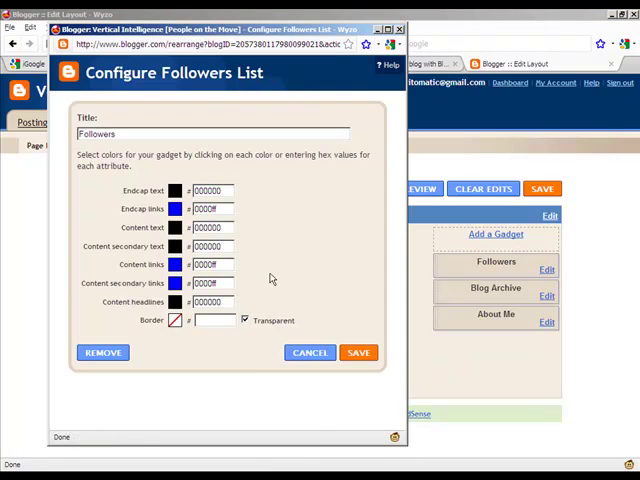
pyautogui.click(102, 352)
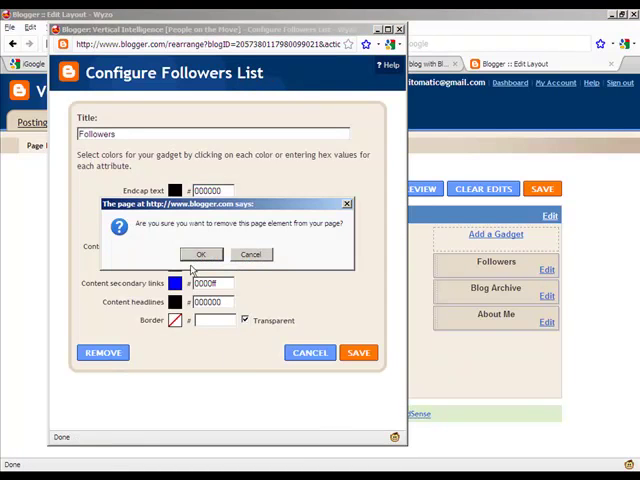
pyautogui.click(200, 253)
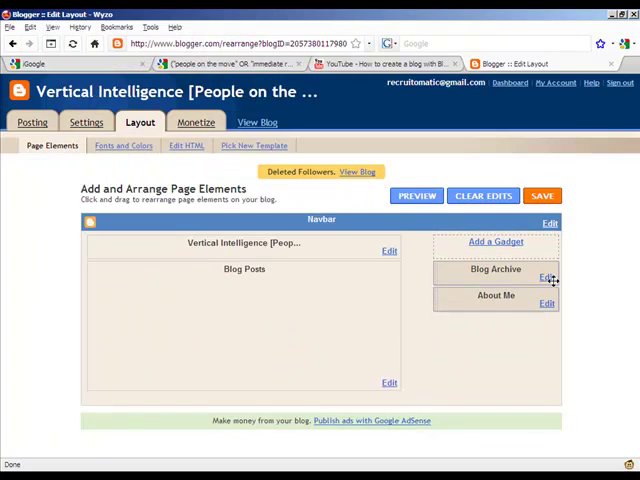
# Step: Remove the Blog Archive and About Me gadgets from the sidebar
pyautogui.click(547, 277)
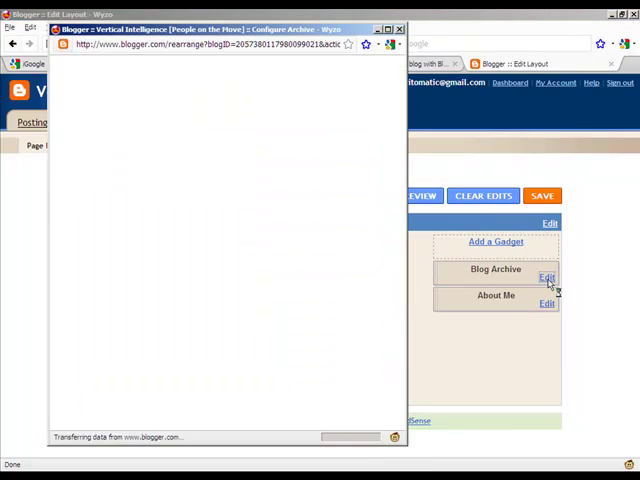
pyautogui.click(547, 277)
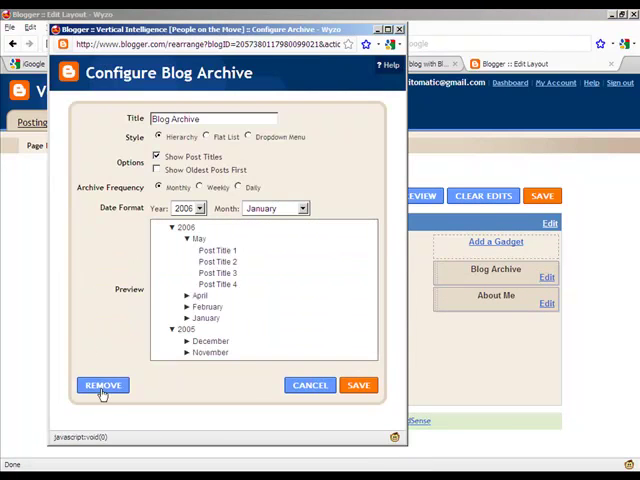
pyautogui.click(102, 385)
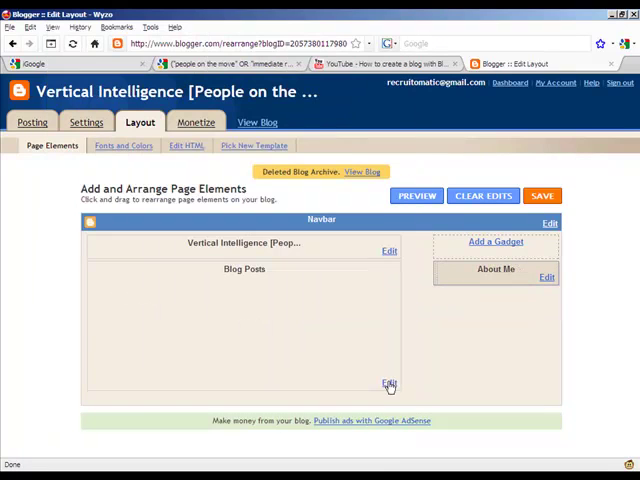
pyautogui.moveTo(547, 278)
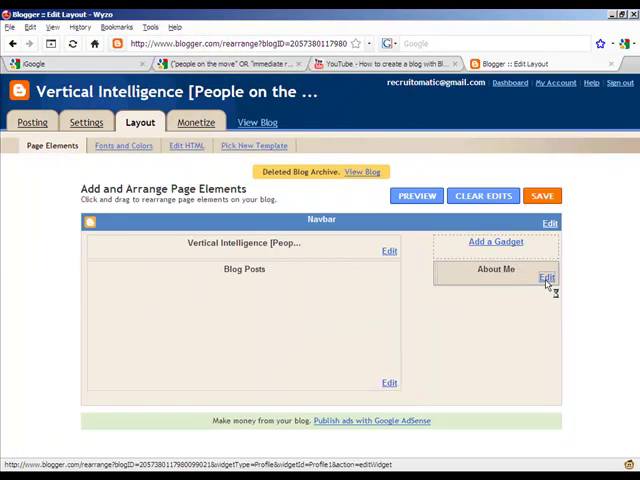
pyautogui.click(547, 277)
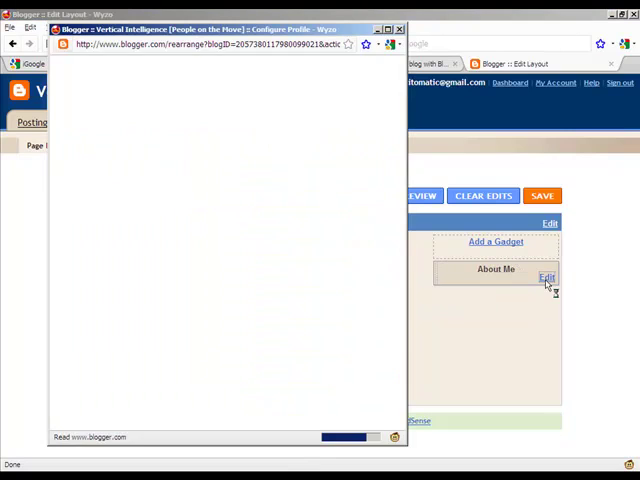
pyautogui.click(547, 277)
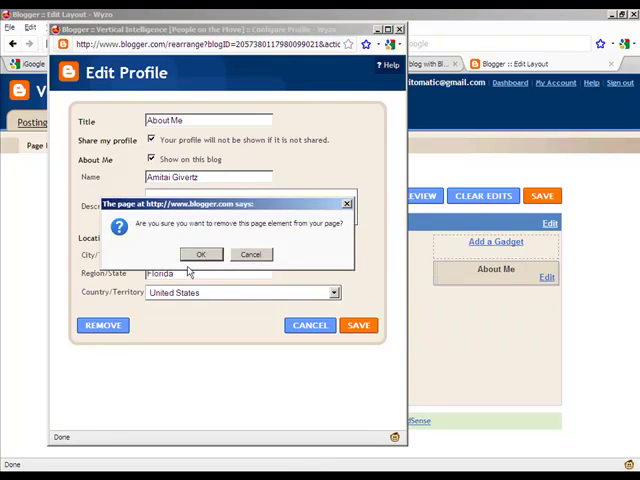
pyautogui.click(200, 254)
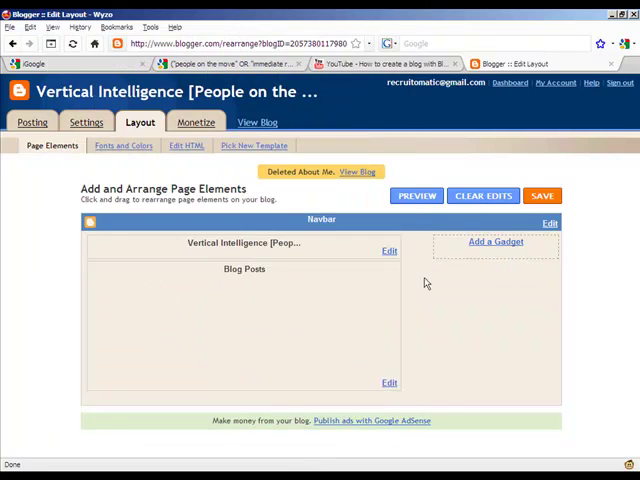
# Step: Add and save a 'Search This Blog' Search Box gadget in the sidebar
pyautogui.click(495, 241)
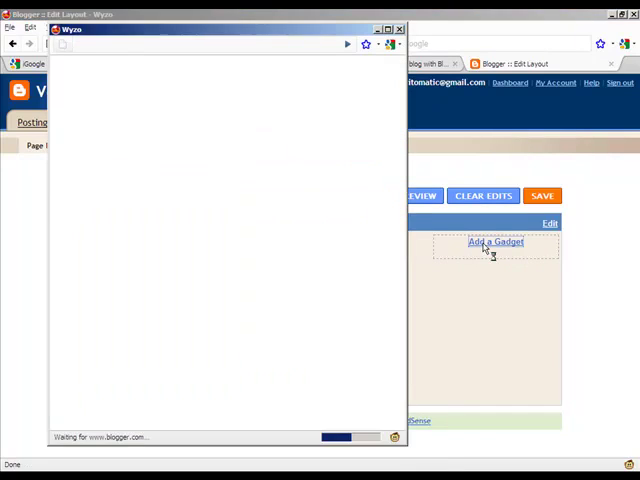
pyautogui.click(495, 242)
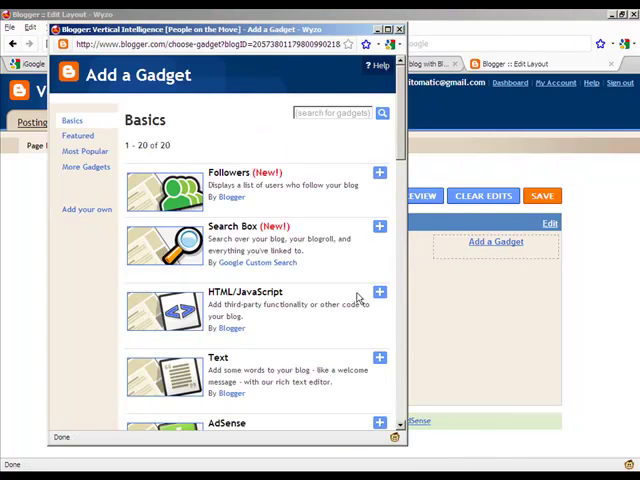
pyautogui.scroll(-3)
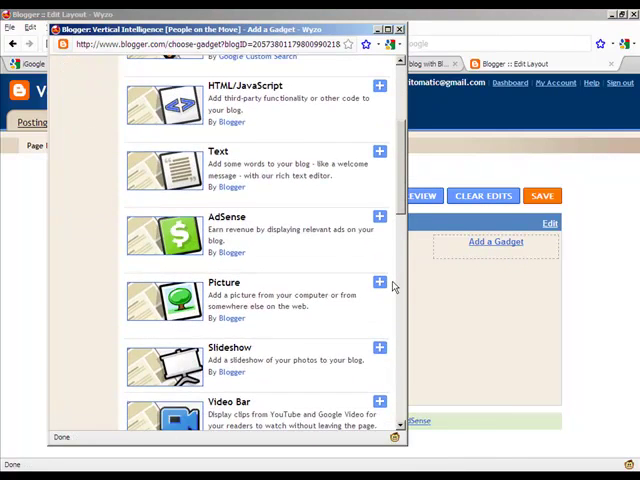
pyautogui.scroll(3)
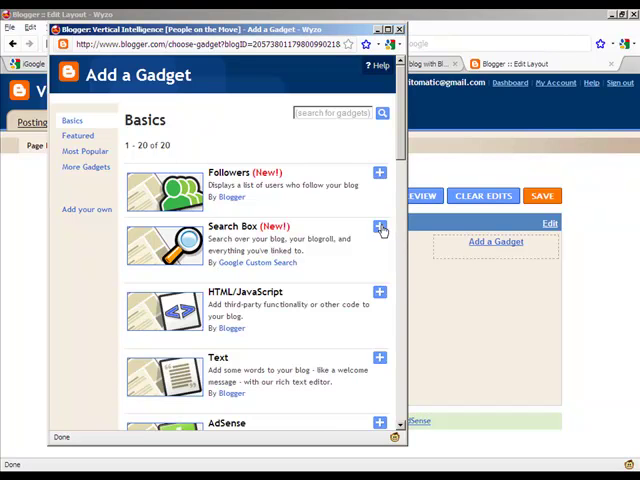
pyautogui.click(379, 228)
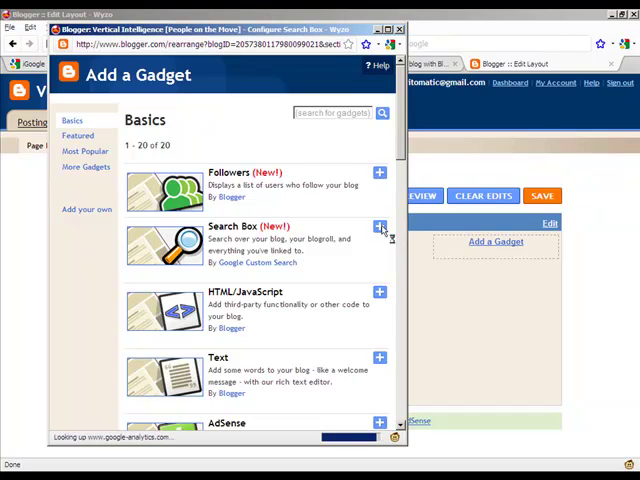
pyautogui.click(379, 228)
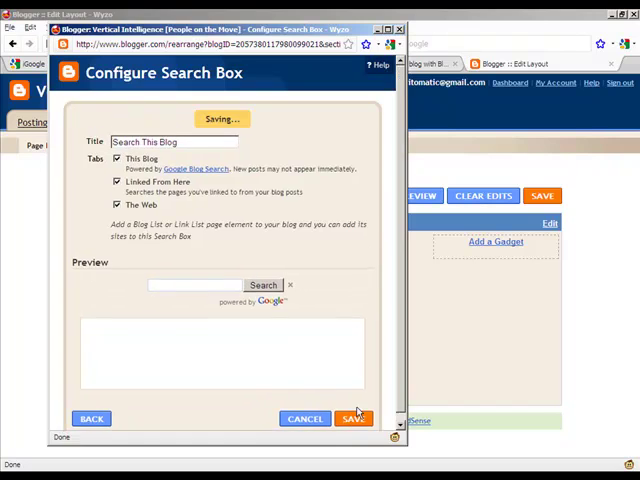
pyautogui.click(353, 418)
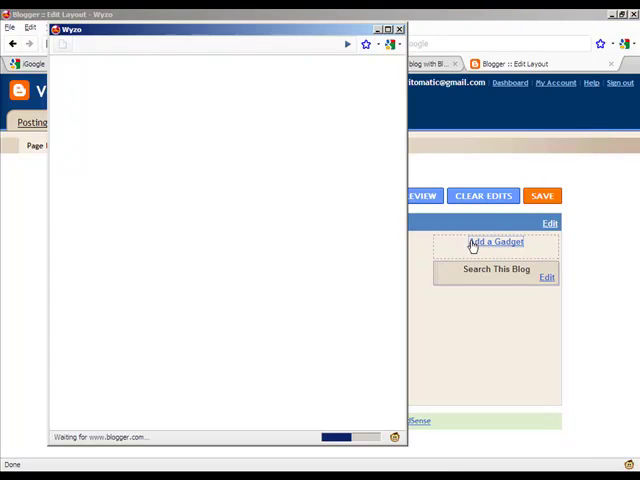
# Step: Add an HTML/JavaScript gadget and title it 'Vertical Search'
pyautogui.click(494, 242)
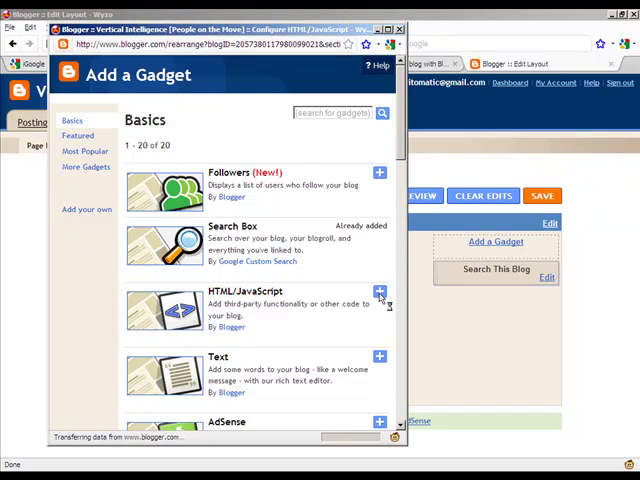
pyautogui.click(379, 294)
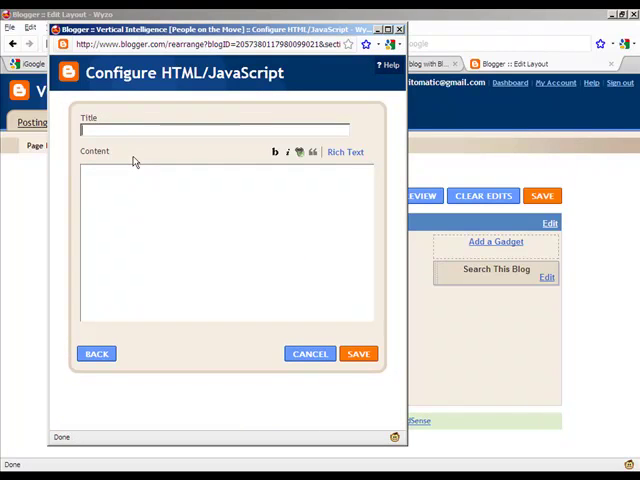
pyautogui.write('Vert')
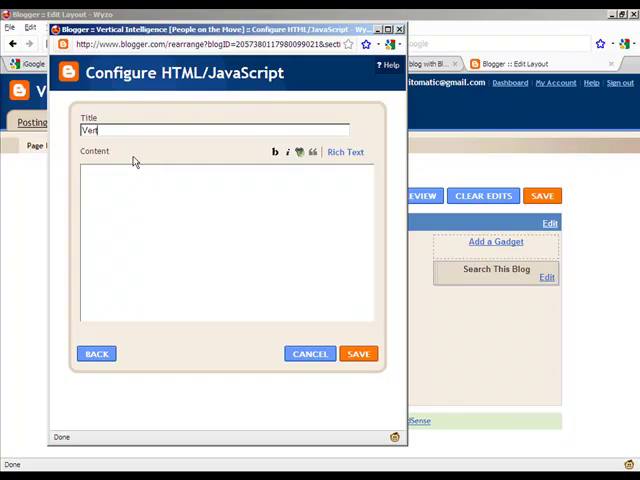
pyautogui.write('tical Sea')
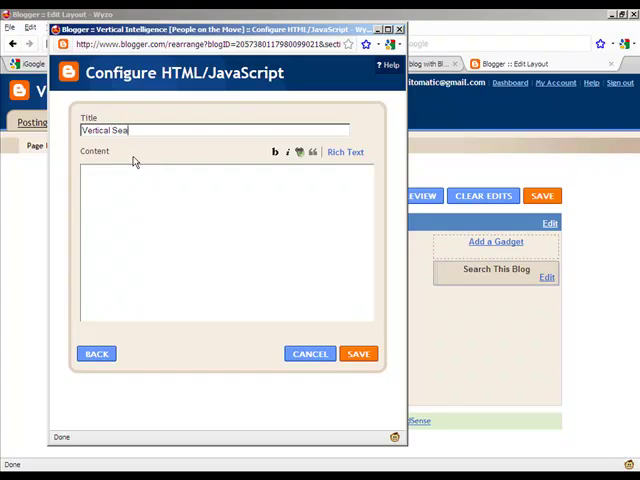
pyautogui.write('rch')
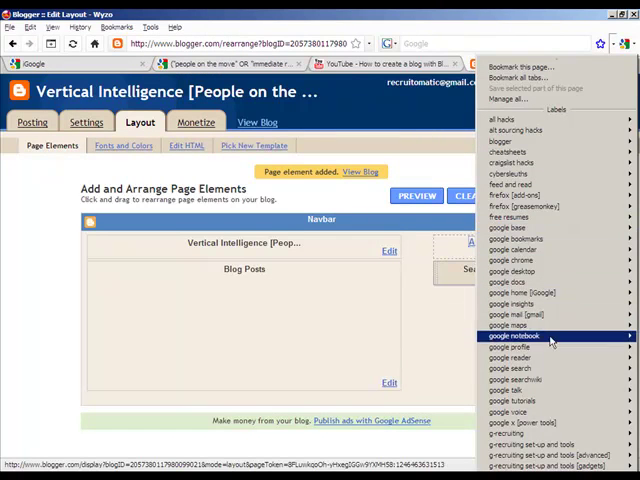
pyautogui.moveTo(511, 368)
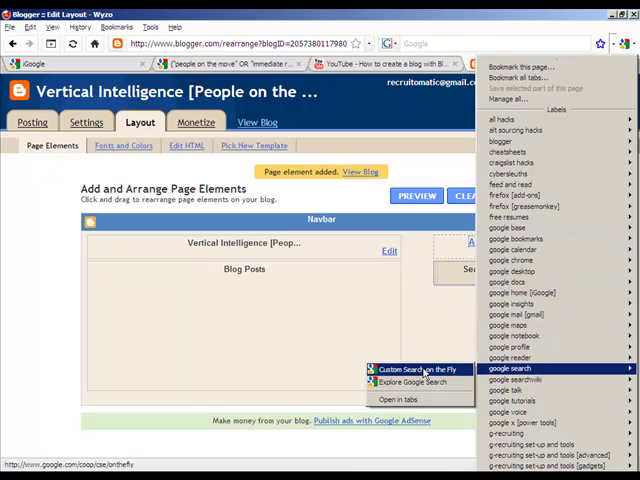
# Step: Open Custom Search on the Fly and select its entire search box code
pyautogui.click(404, 369)
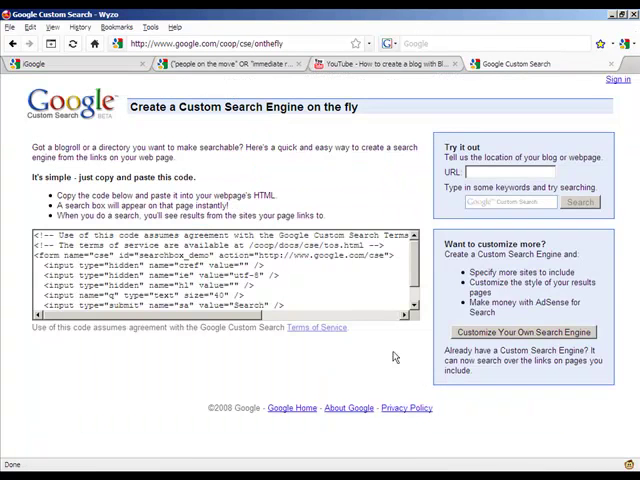
pyautogui.tripleClick(200, 270)
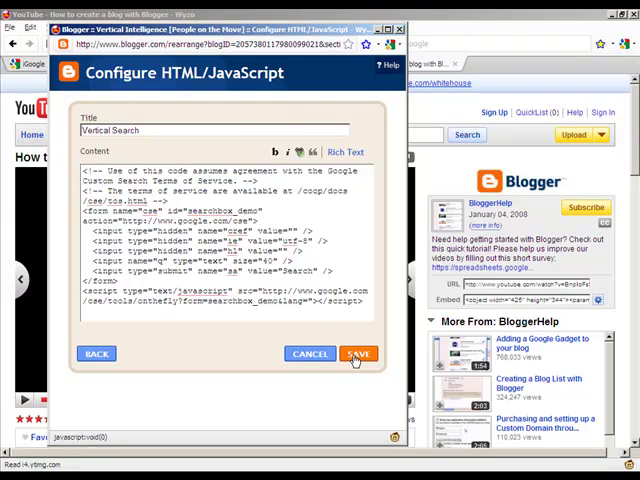
# Step: Save the Vertical Search gadget containing the Custom Search code
pyautogui.click(358, 353)
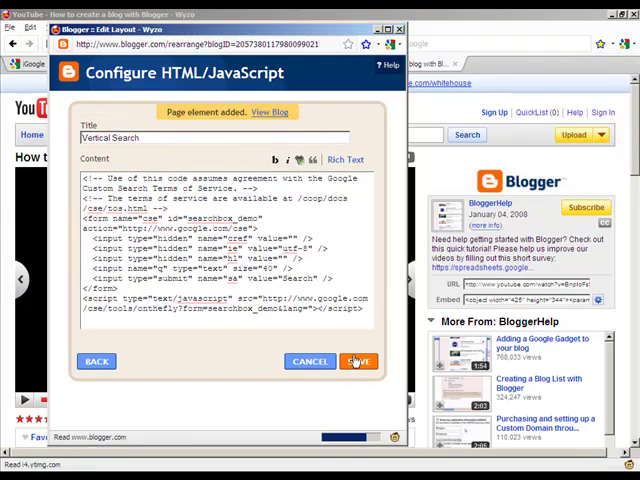
pyautogui.click(358, 361)
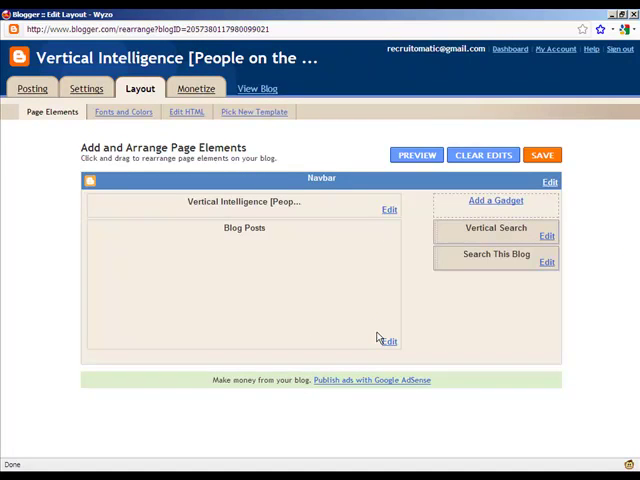
pyautogui.moveTo(287, 120)
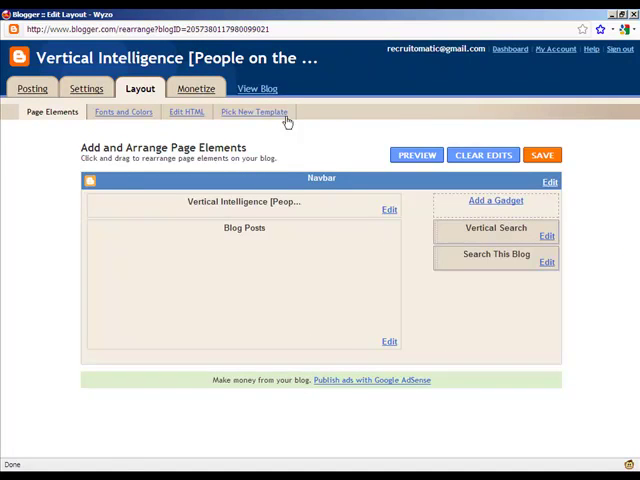
# Step: Open the live vipeopleonthemove.blogspot.com blog from the Layout page via View Blog
pyautogui.click(257, 88)
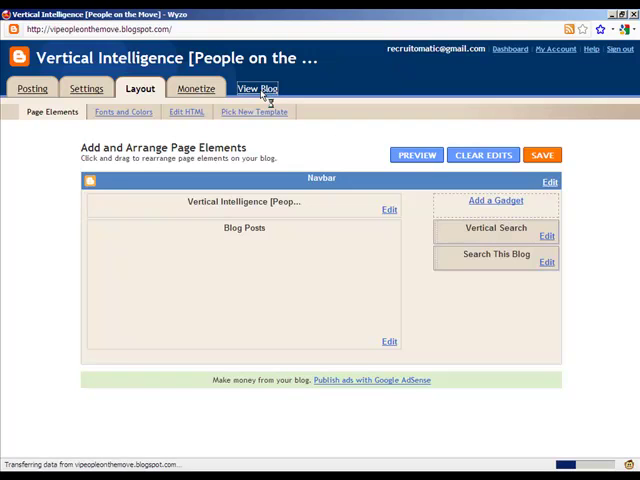